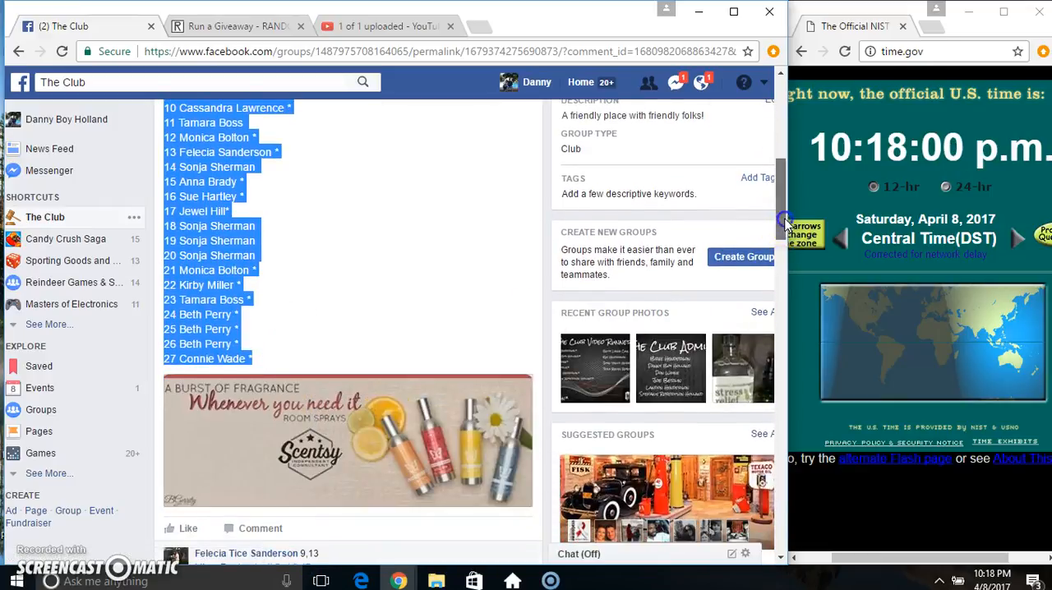
Post the comment 'live' under the group post's participant list.
{"action": "scroll", "scroll_direction": "down", "scroll_amount": 3}
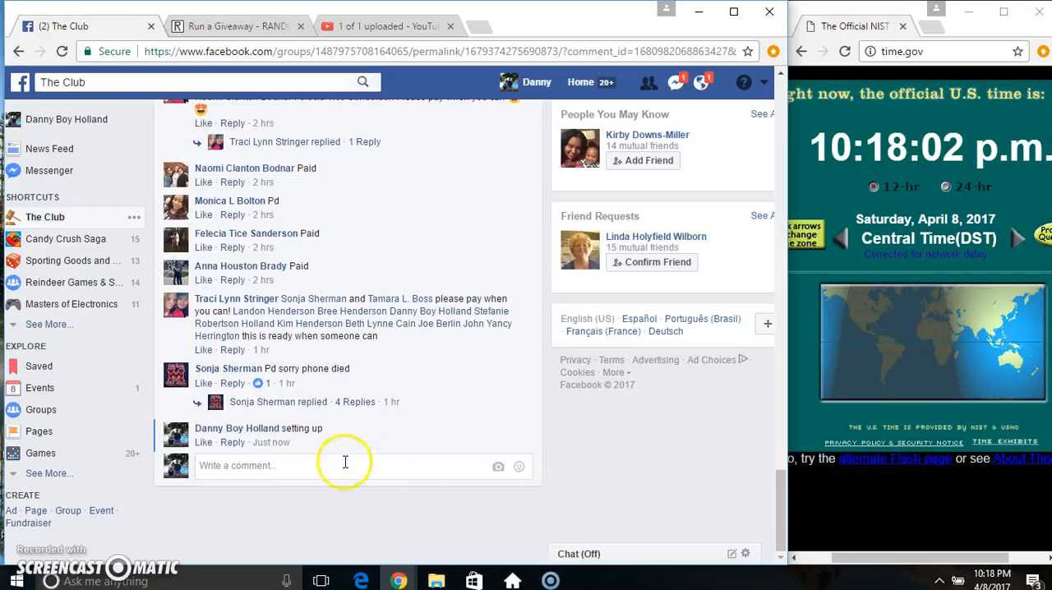
{"action": "type", "text": "liv"}
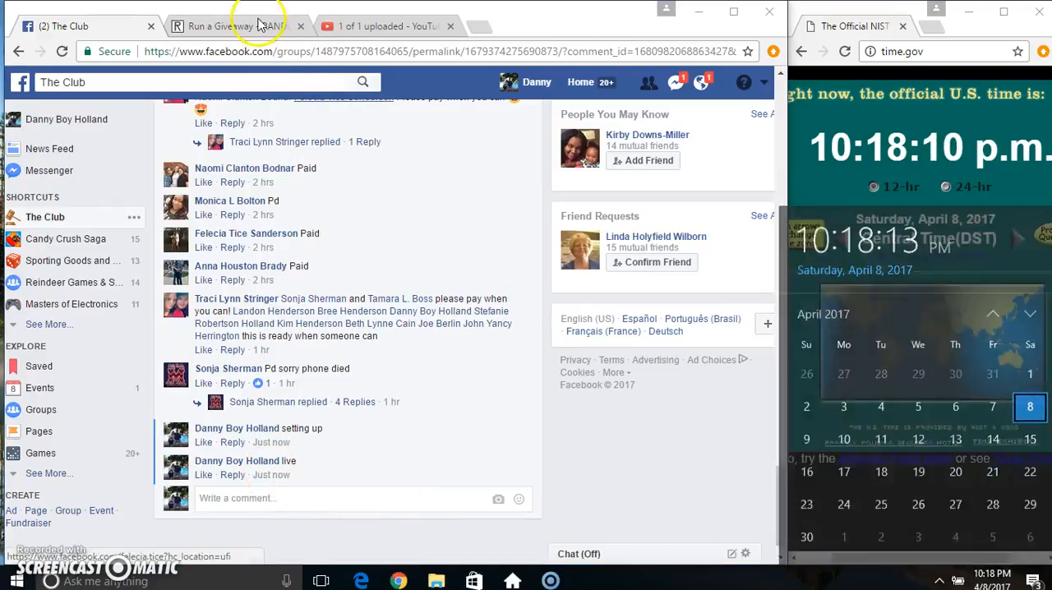
Set Total Rounds to 10 for the 27-entry '3 spray' giveaway.
{"action": "left_click", "coordinate": [230, 26]}
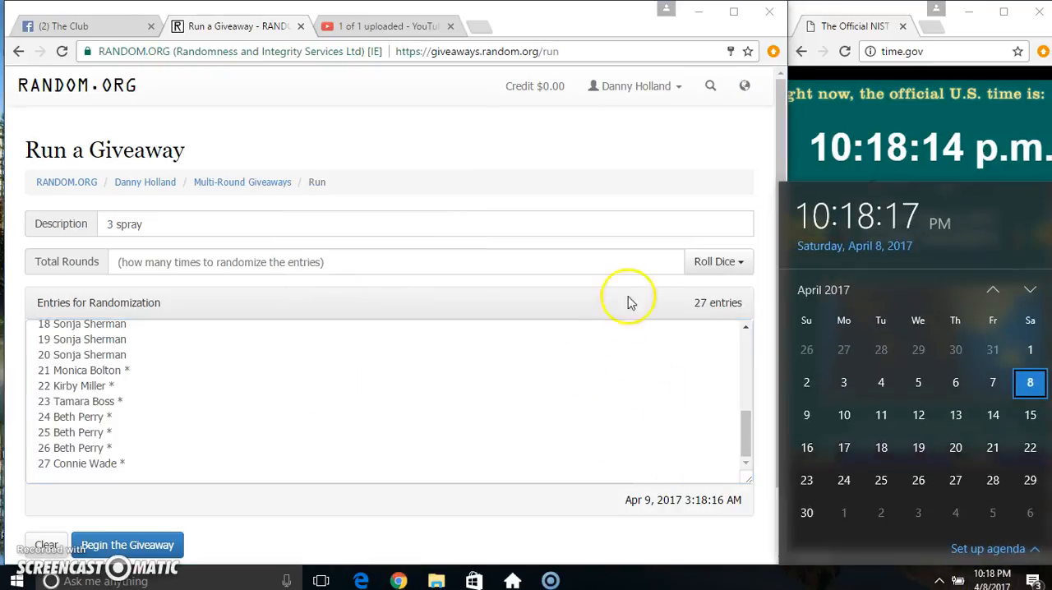
{"action": "left_click", "coordinate": [715, 261]}
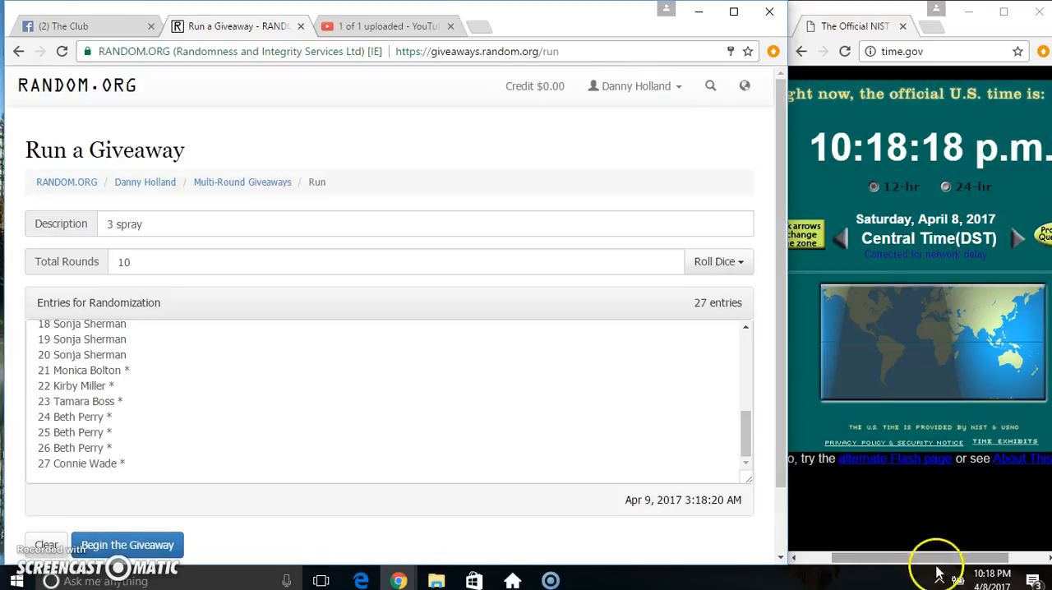
{"action": "left_click", "coordinate": [127, 546]}
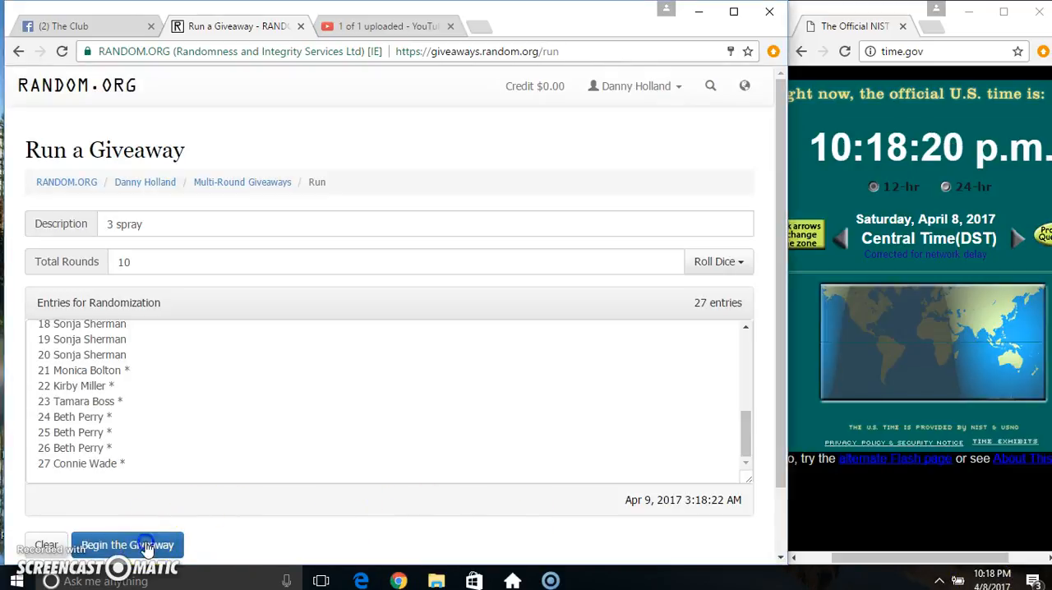
Run every randomization round through the final one so the 27-entry giveaway shows completed.
{"action": "left_click", "coordinate": [128, 546]}
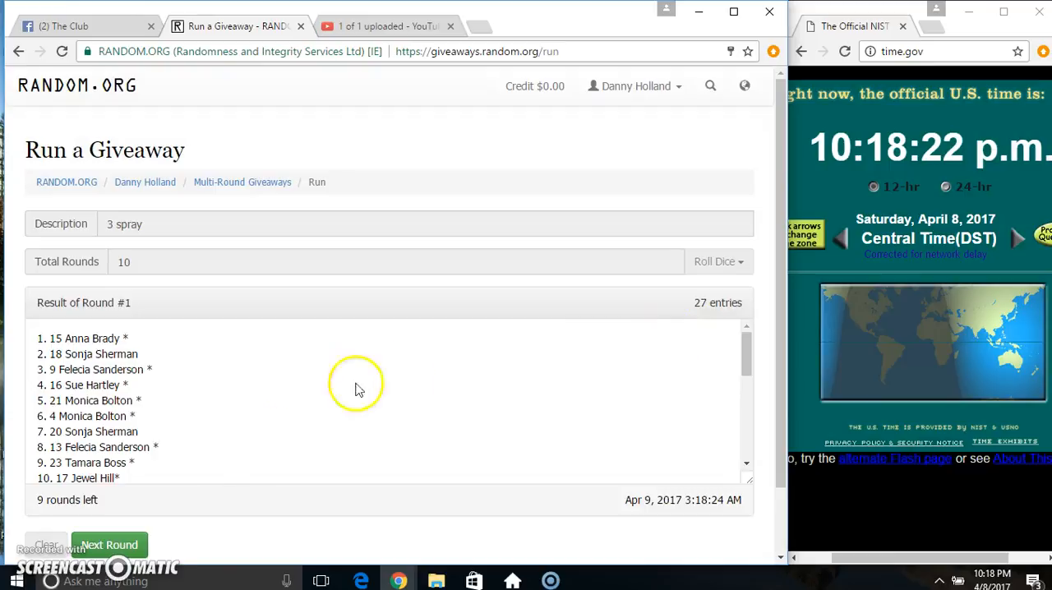
{"action": "left_click", "coordinate": [108, 546]}
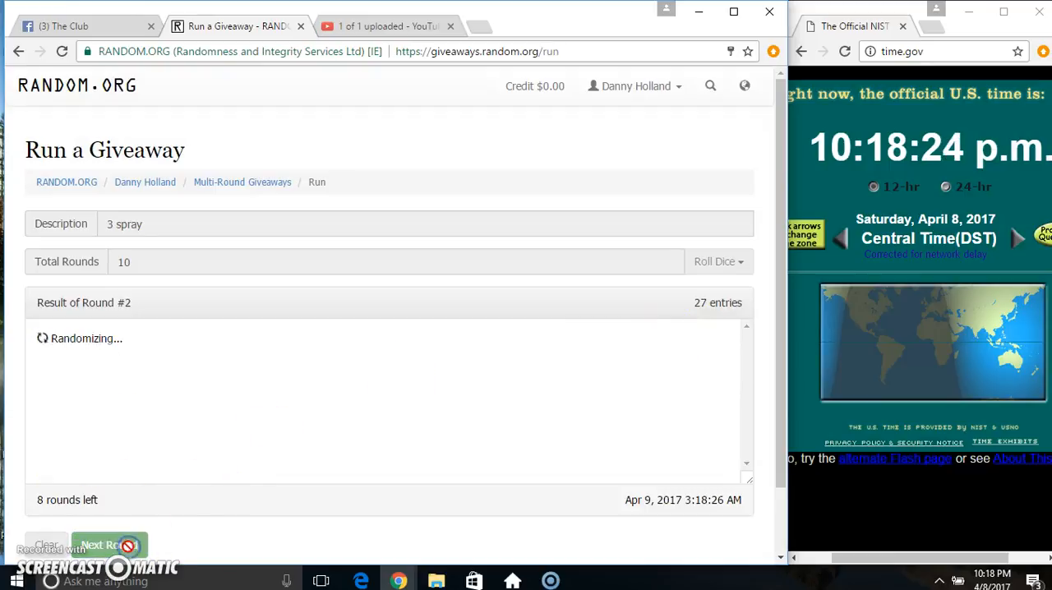
{"action": "left_click", "coordinate": [109, 546]}
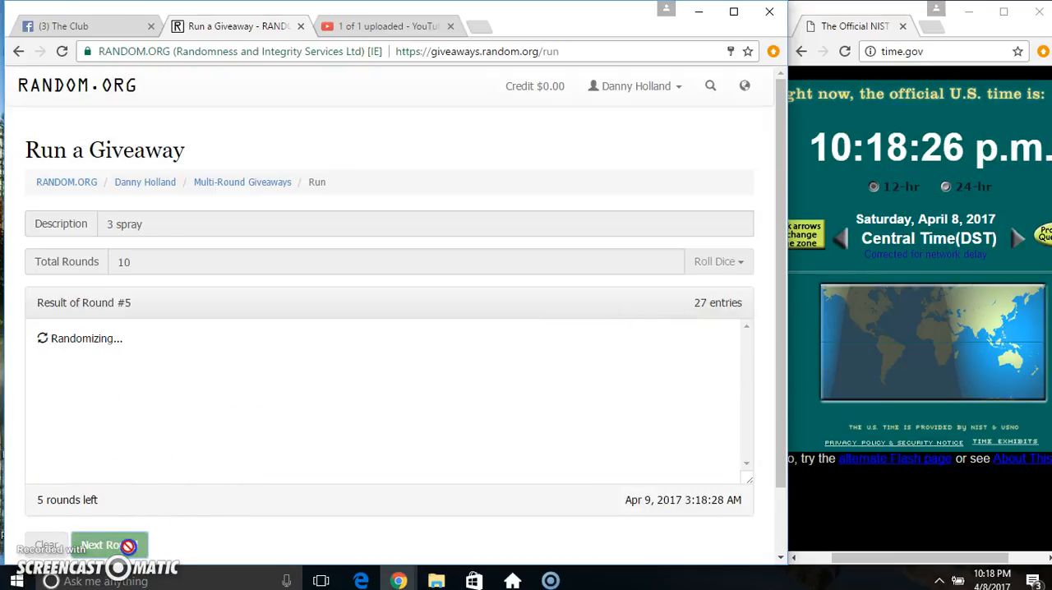
{"action": "left_click", "coordinate": [108, 546]}
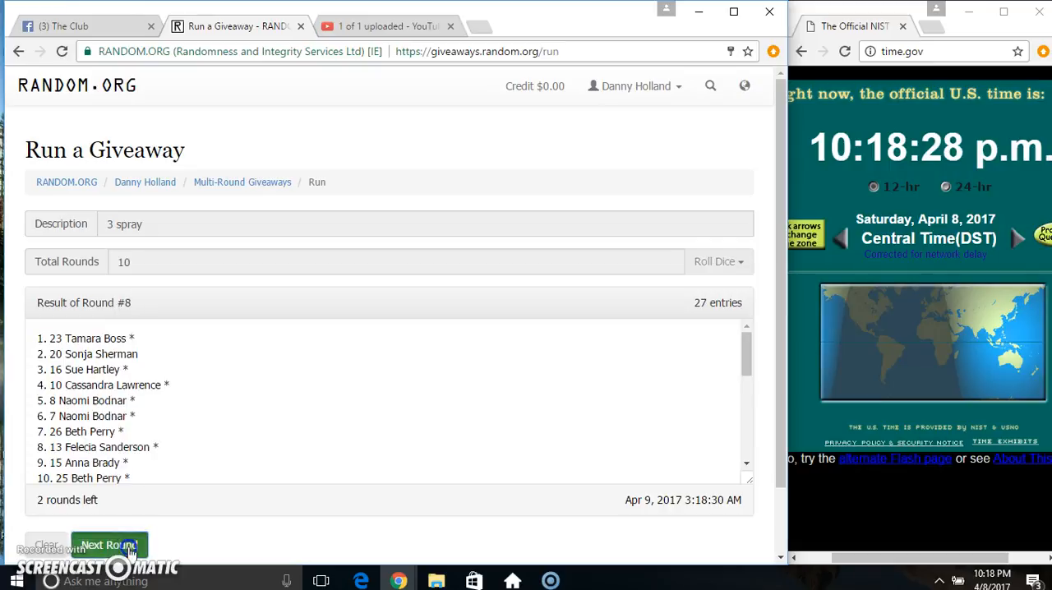
{"action": "left_click", "coordinate": [109, 546]}
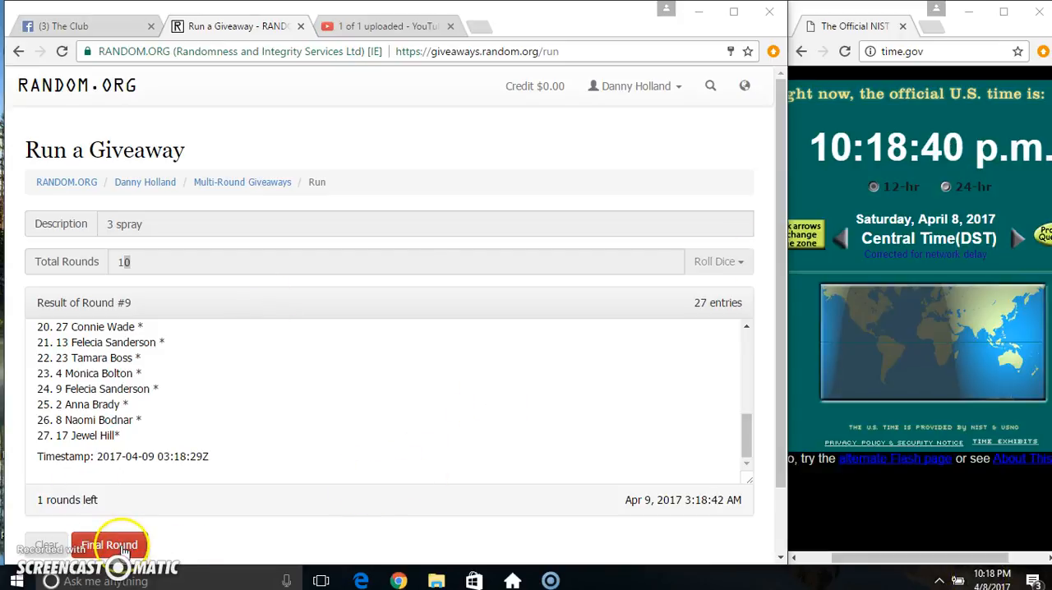
{"action": "left_click", "coordinate": [108, 546]}
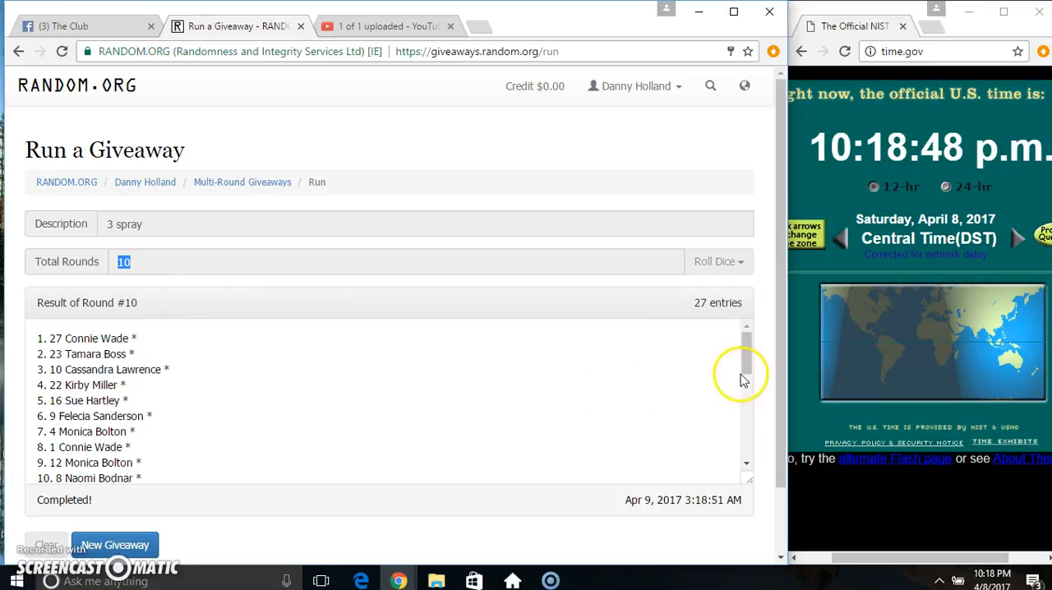
{"action": "scroll", "scroll_direction": "down", "scroll_amount": 3}
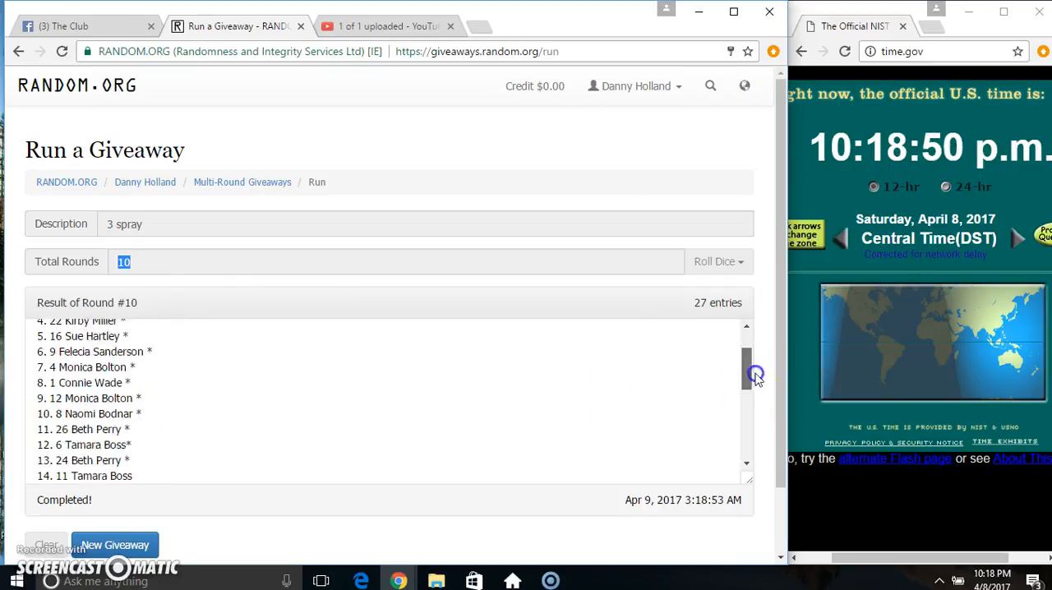
Return to the Facebook group post with the results.
{"action": "left_click", "coordinate": [85, 26]}
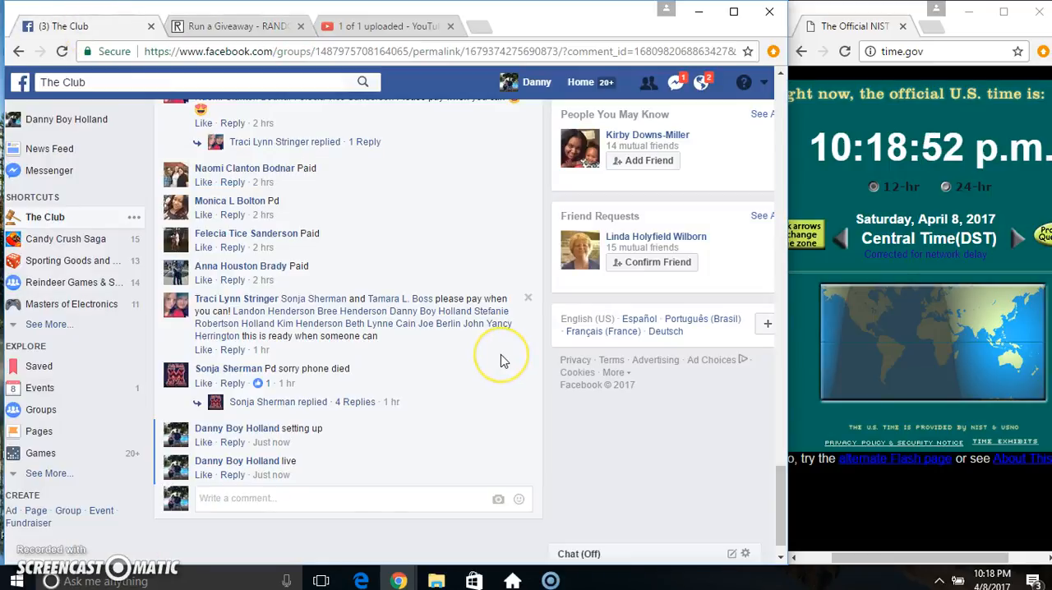